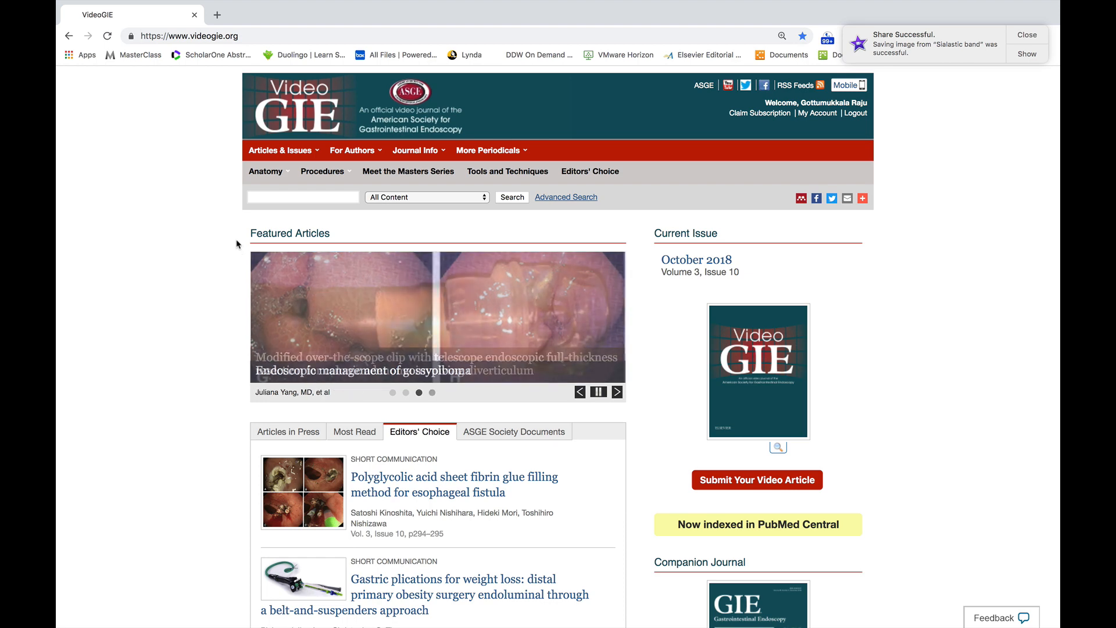
Step: Browse the Meet the Masters Series list of 13 articles, Glen A. Lehman through Peter Cotton
click(267, 171)
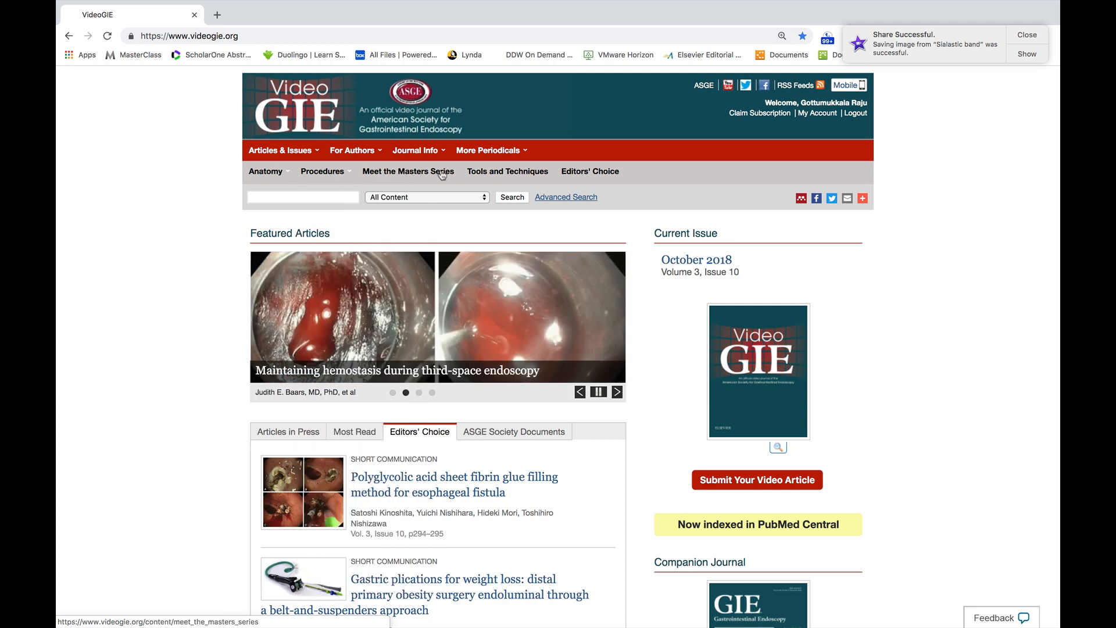
mouse_move(475, 176)
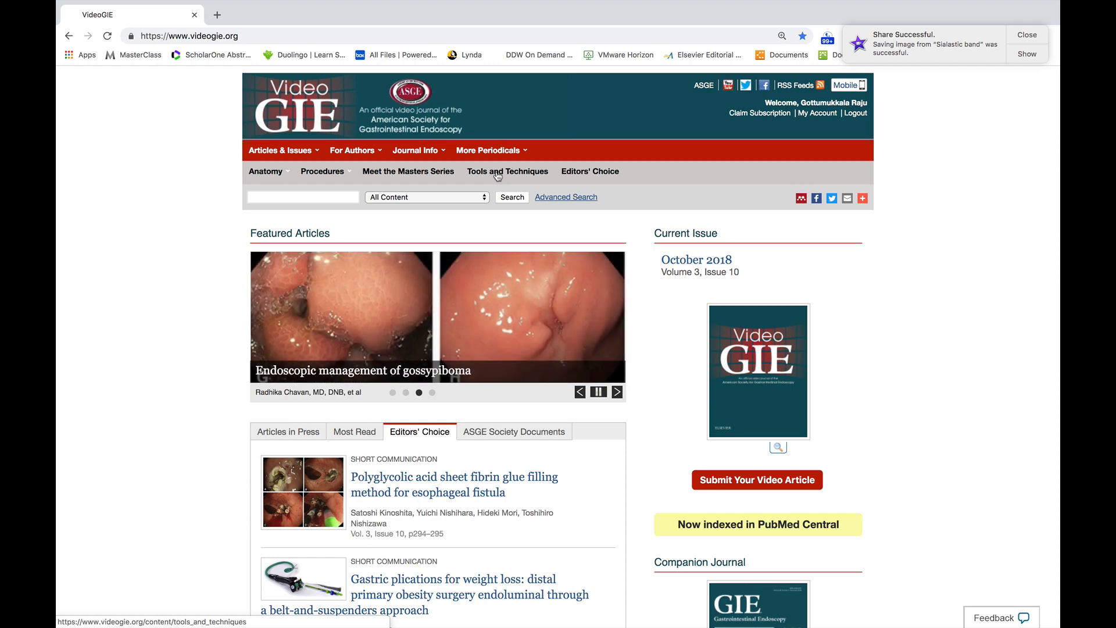
mouse_move(585, 174)
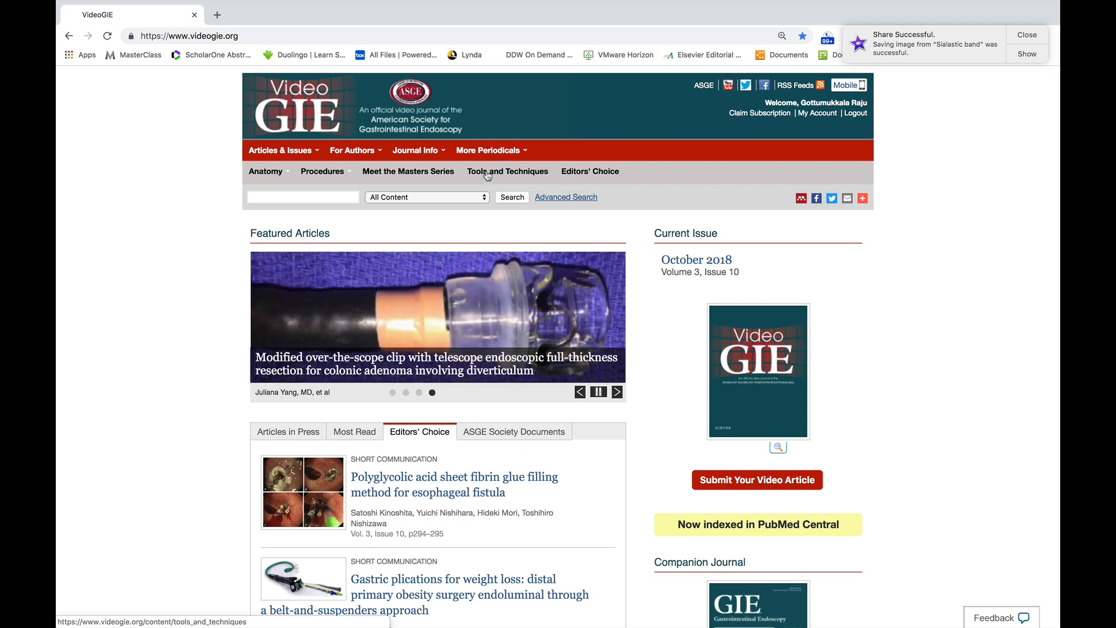
mouse_move(454, 175)
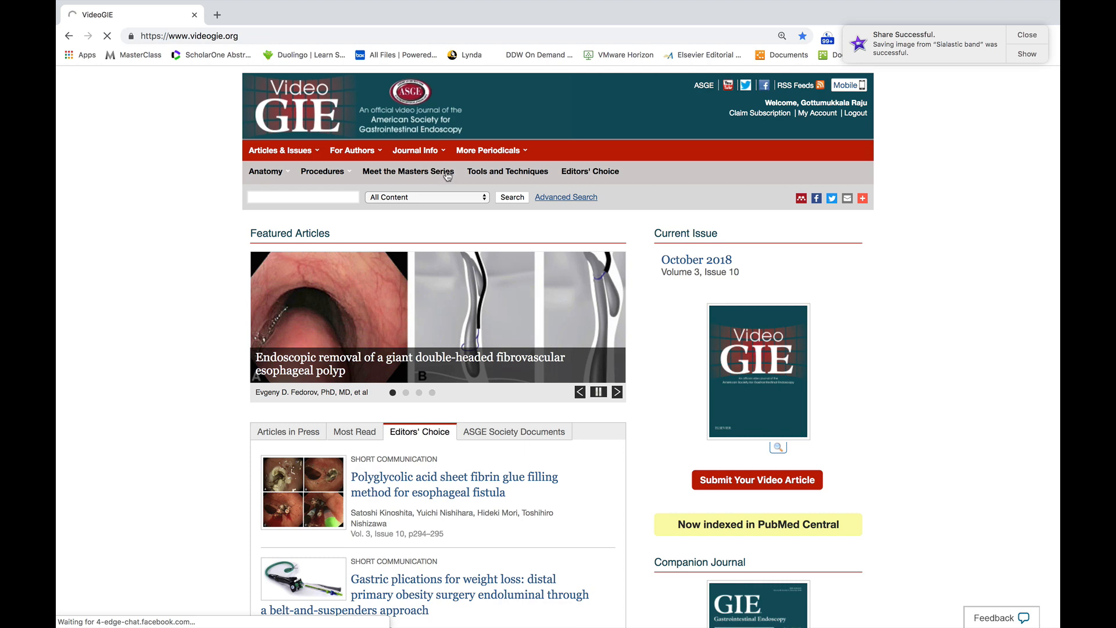
click(409, 171)
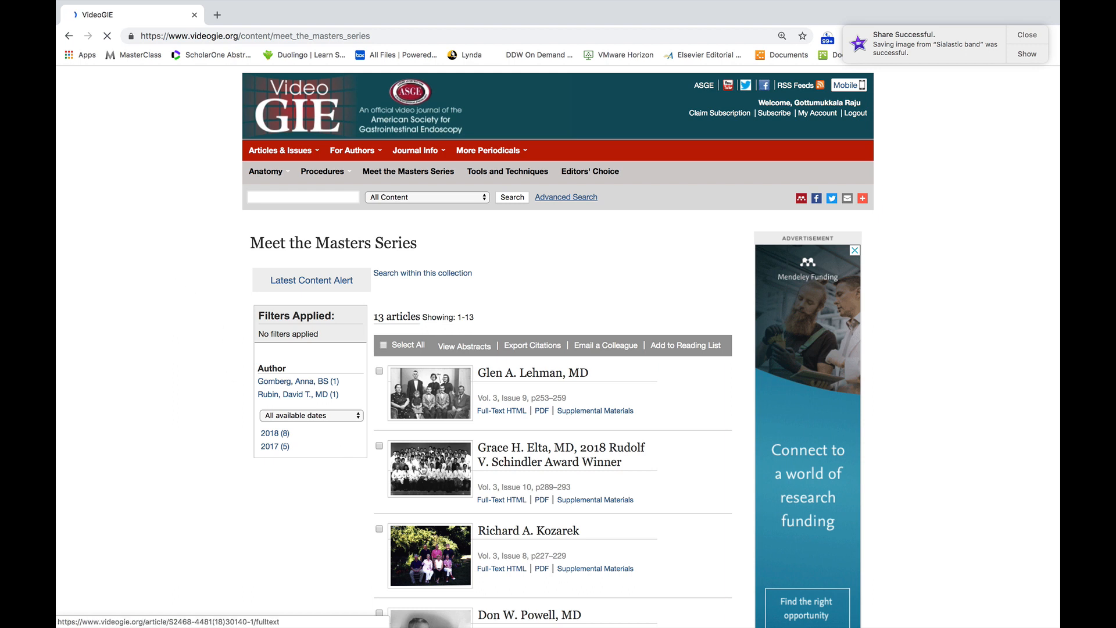
scroll(down, 3)
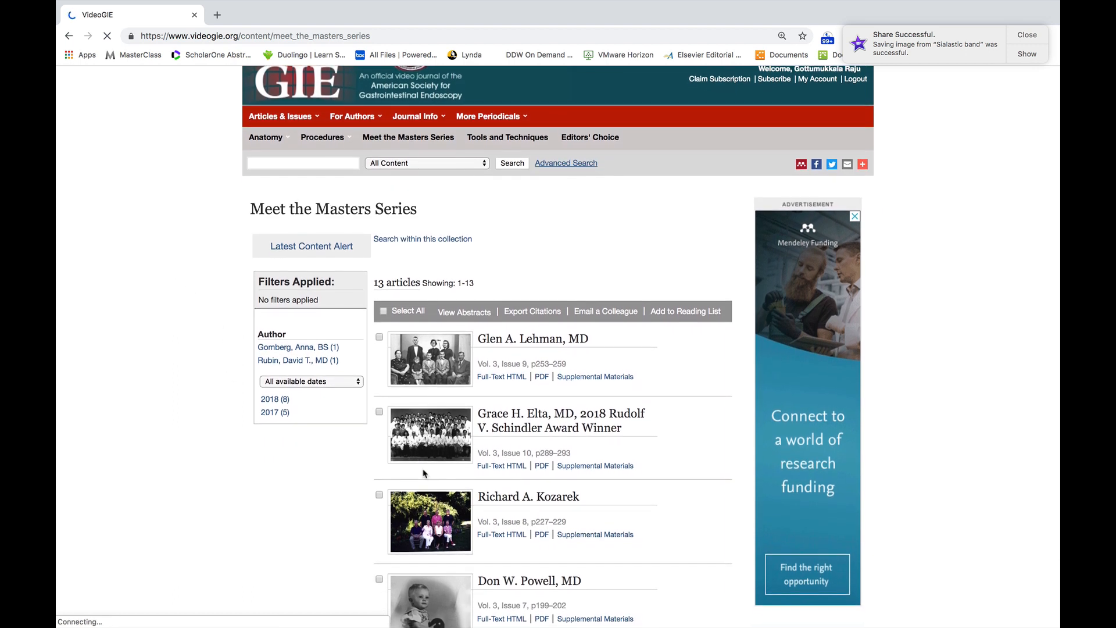
scroll(up, 3)
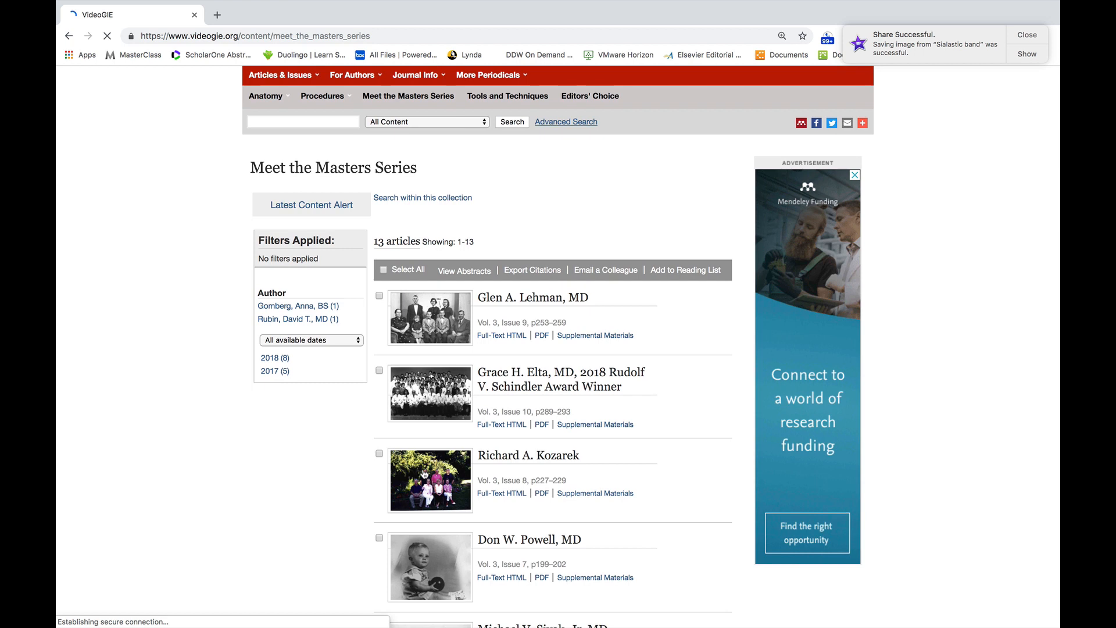
scroll(down, 3)
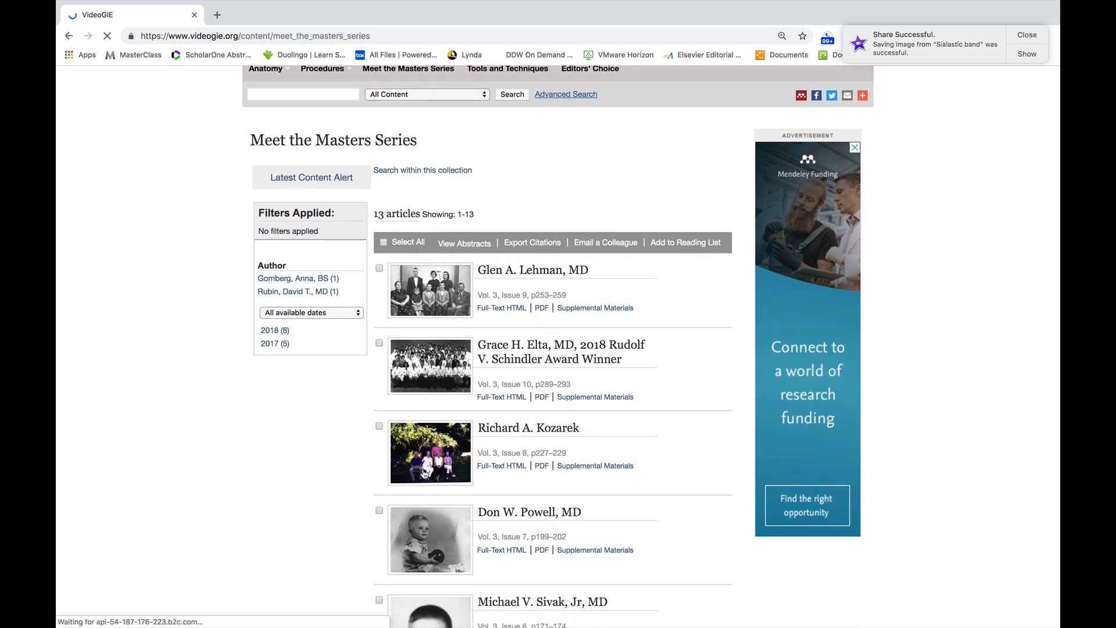
scroll(down, 3)
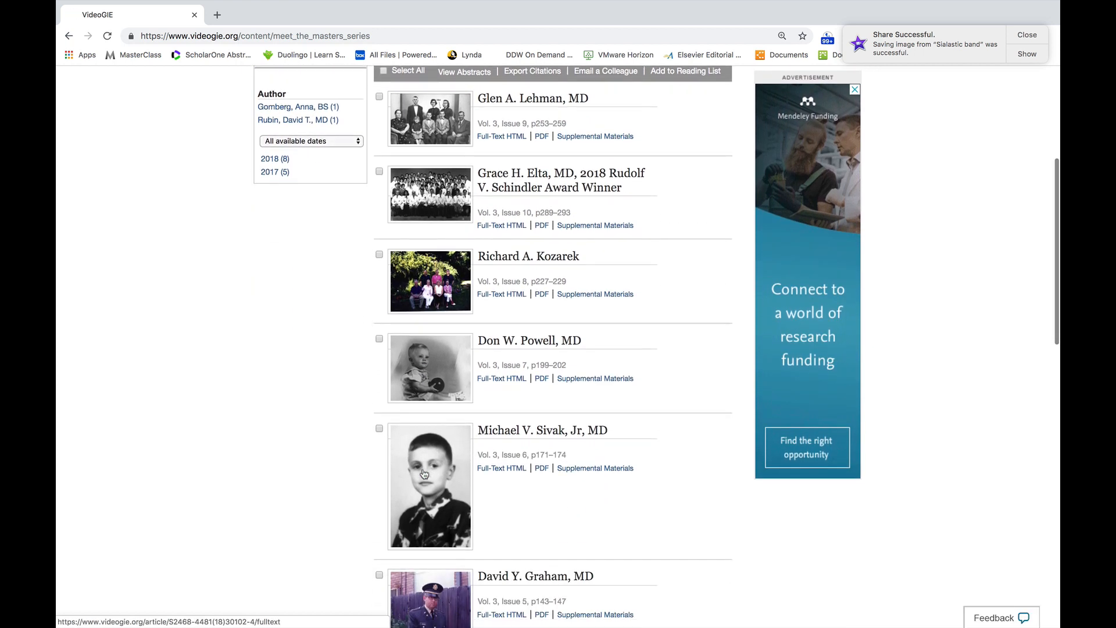
scroll(down, 3)
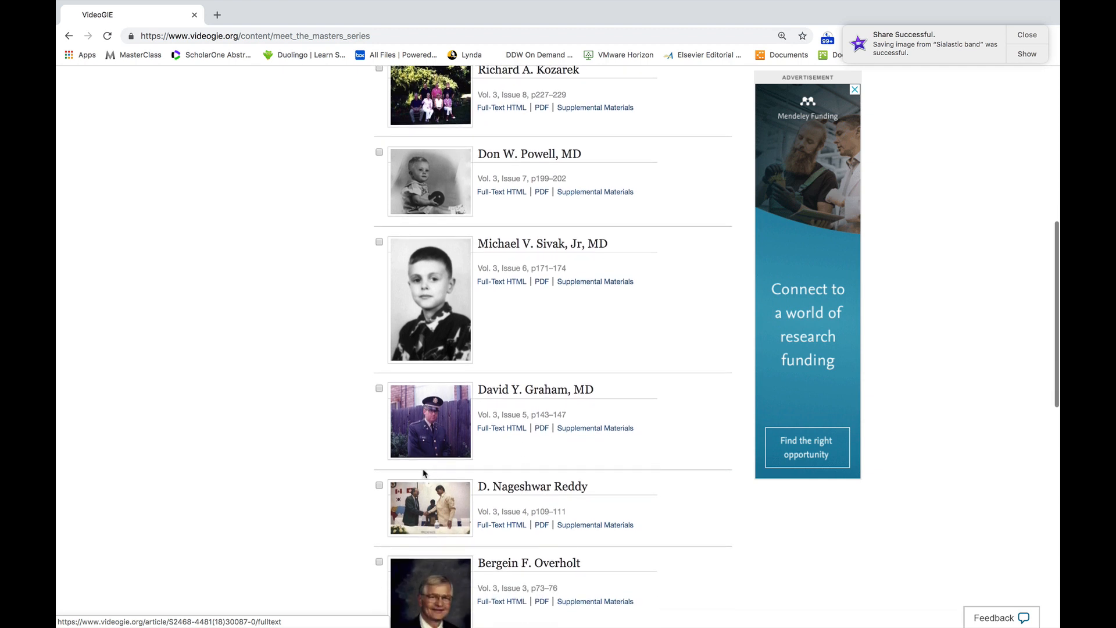
scroll(down, 3)
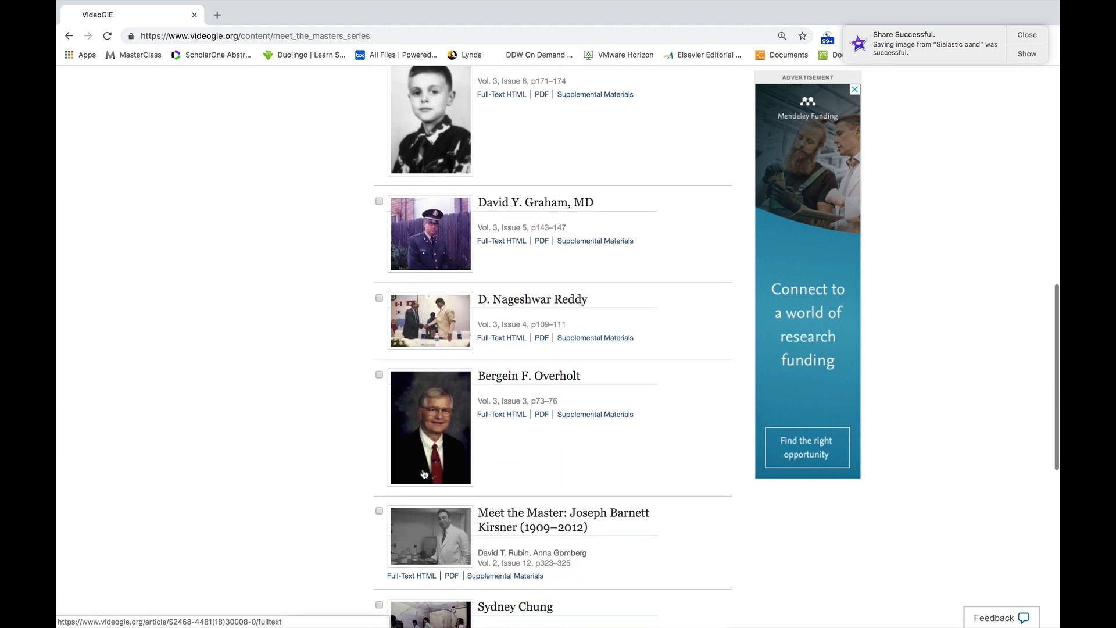
scroll(down, 3)
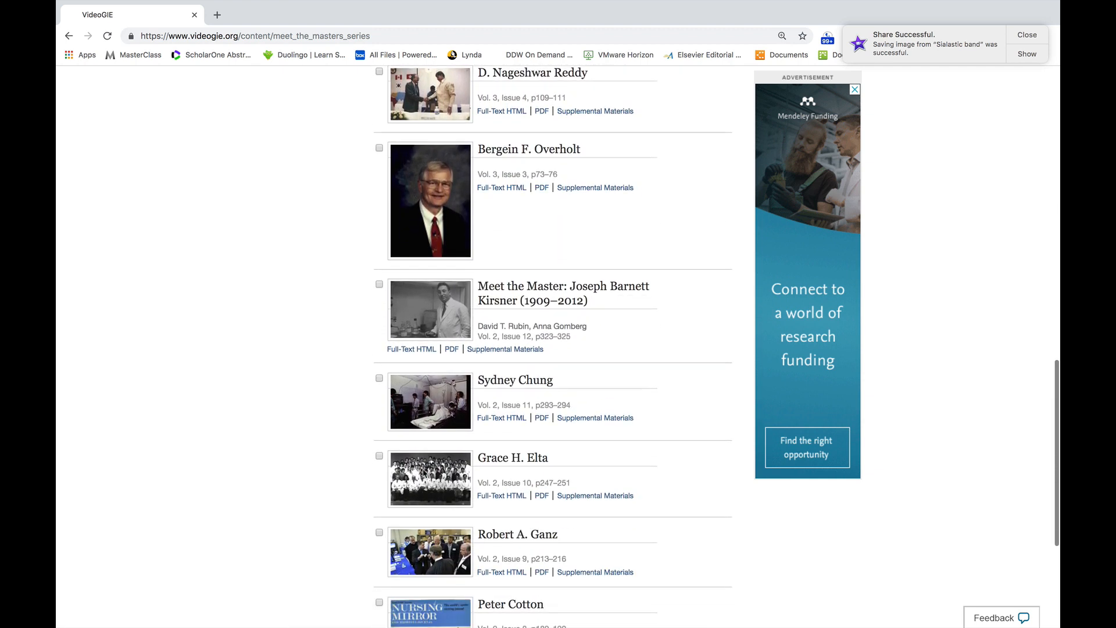
scroll(down, 3)
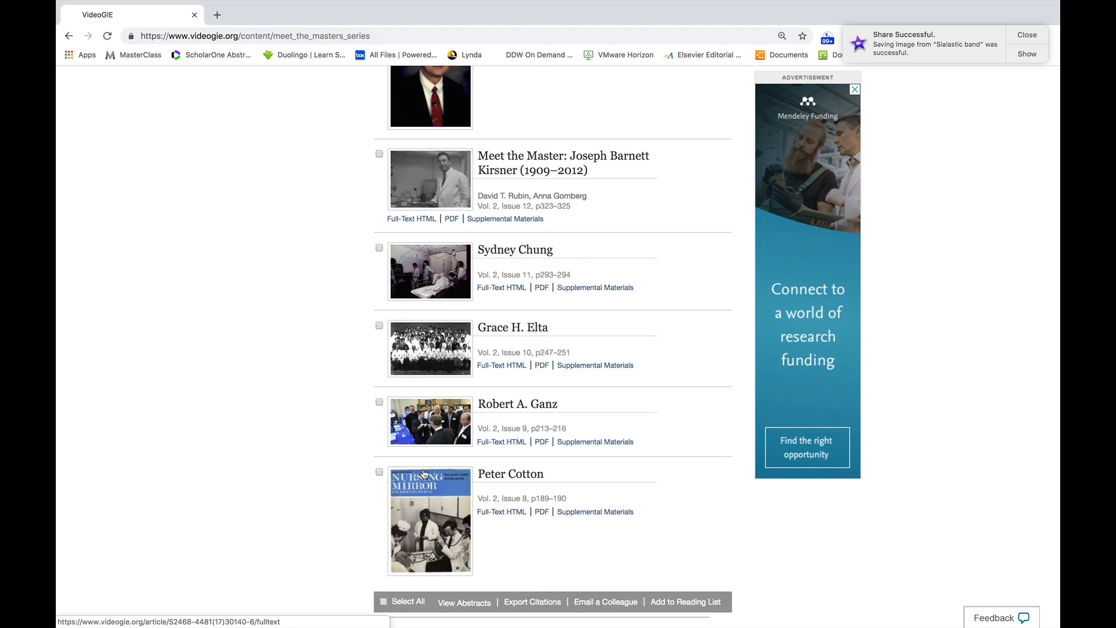
scroll(up, 3)
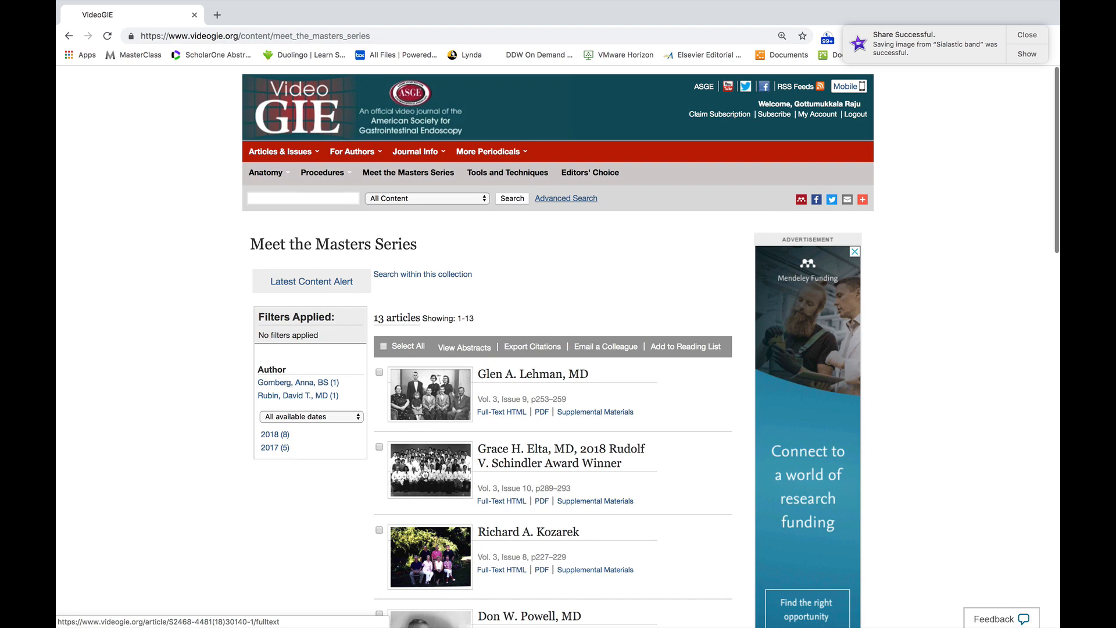
mouse_move(508, 172)
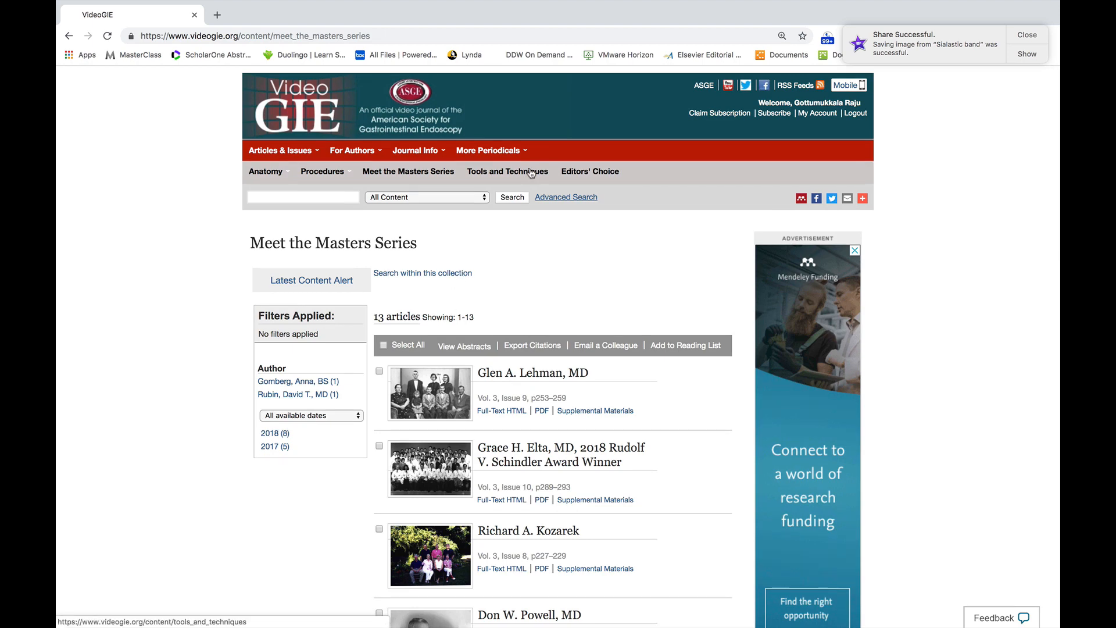
Step: Head to the Tools and Techniques collection from the section bar
click(508, 171)
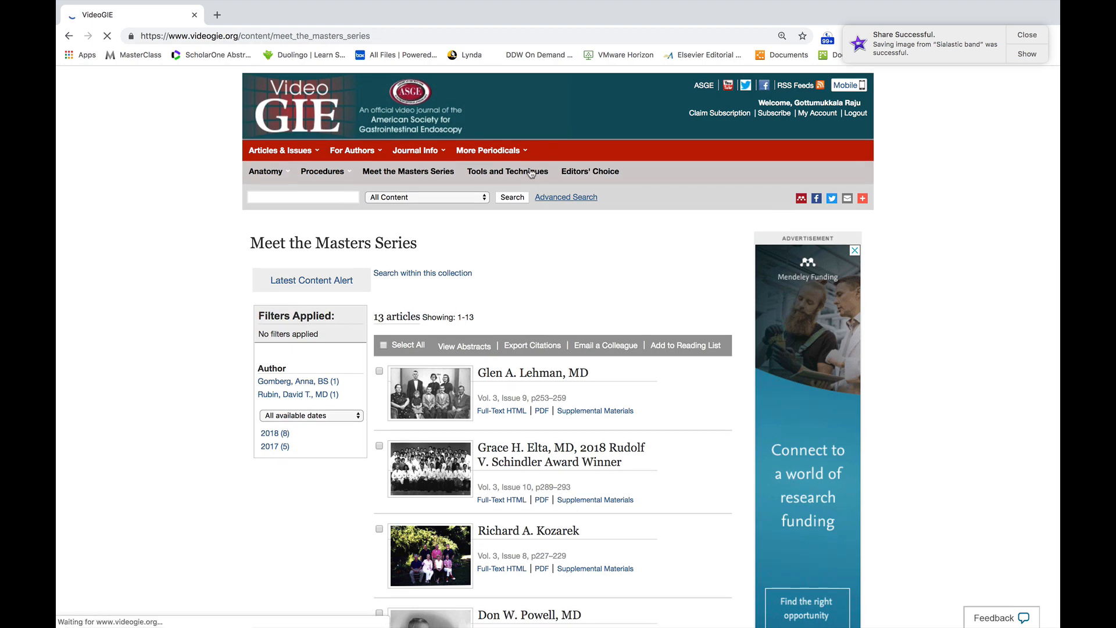
Step: Review the three Tools and Techniques articles, gastric plications to effective titles, then move to Editors' Choice
click(509, 170)
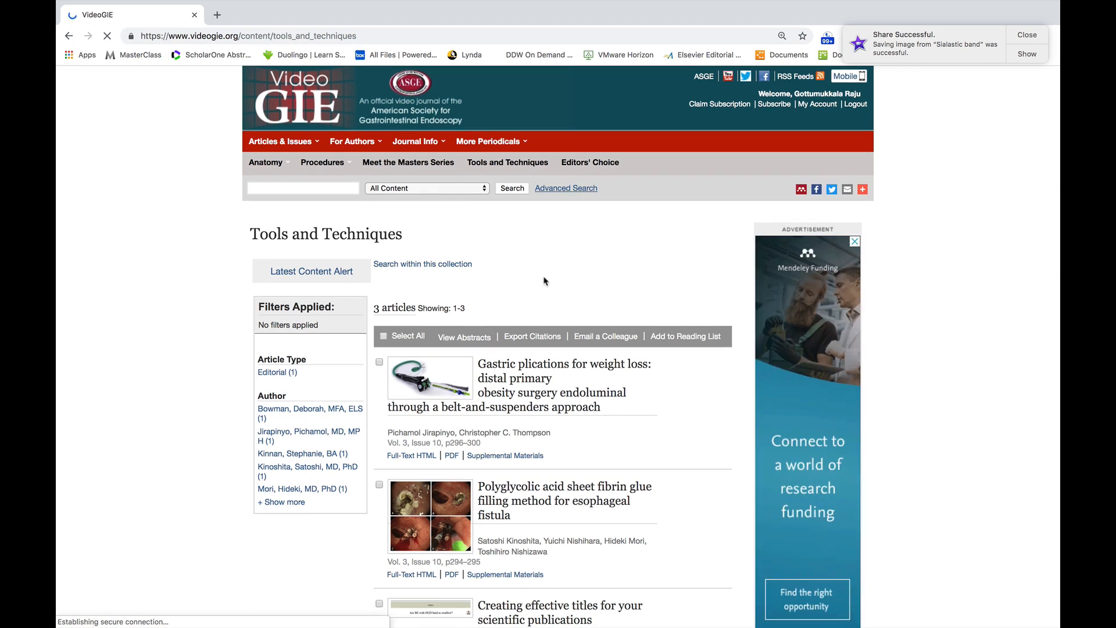
scroll(down, 3)
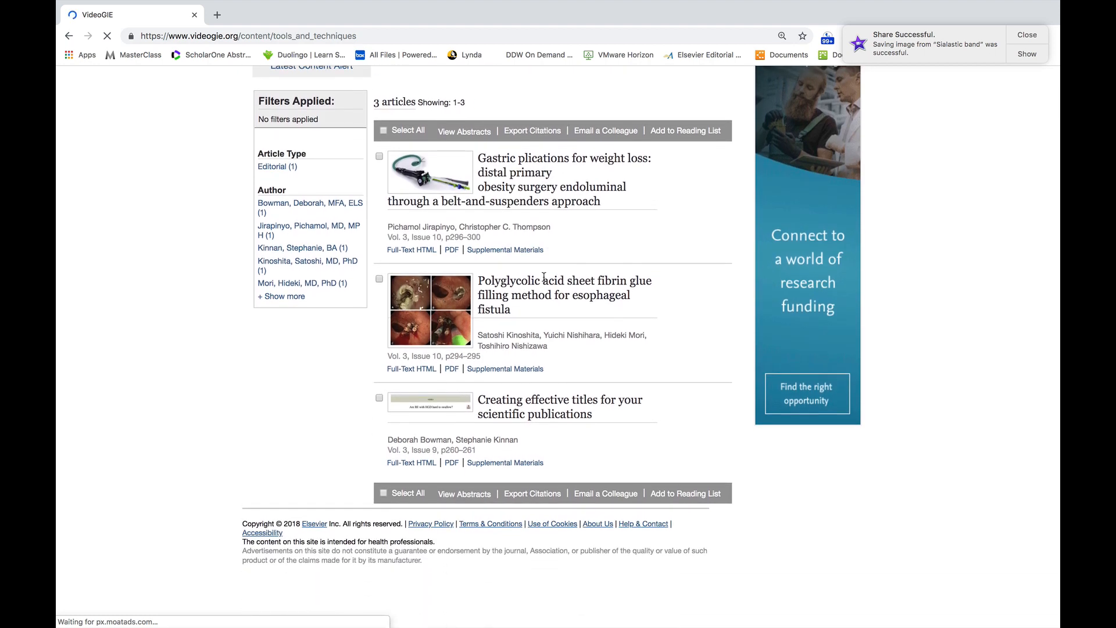
scroll(up, 3)
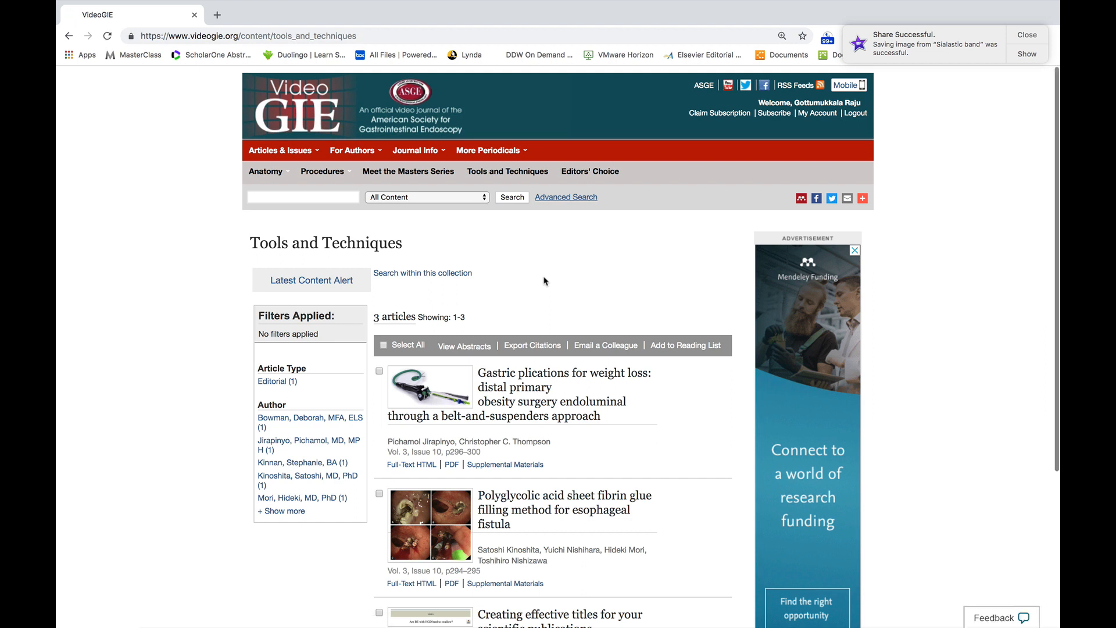
mouse_move(608, 171)
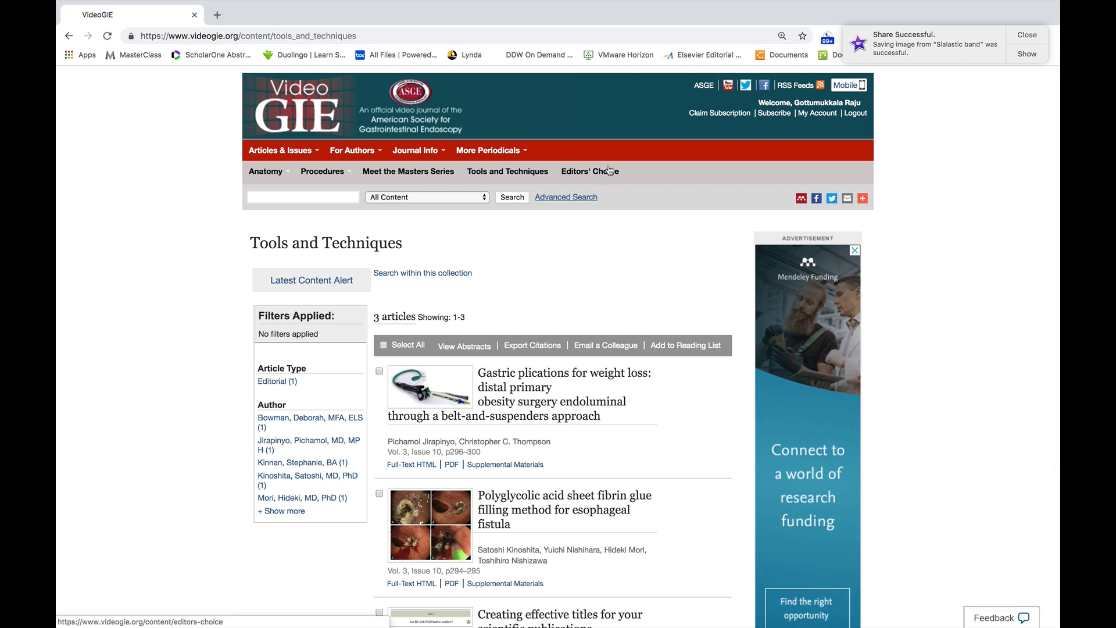
click(589, 171)
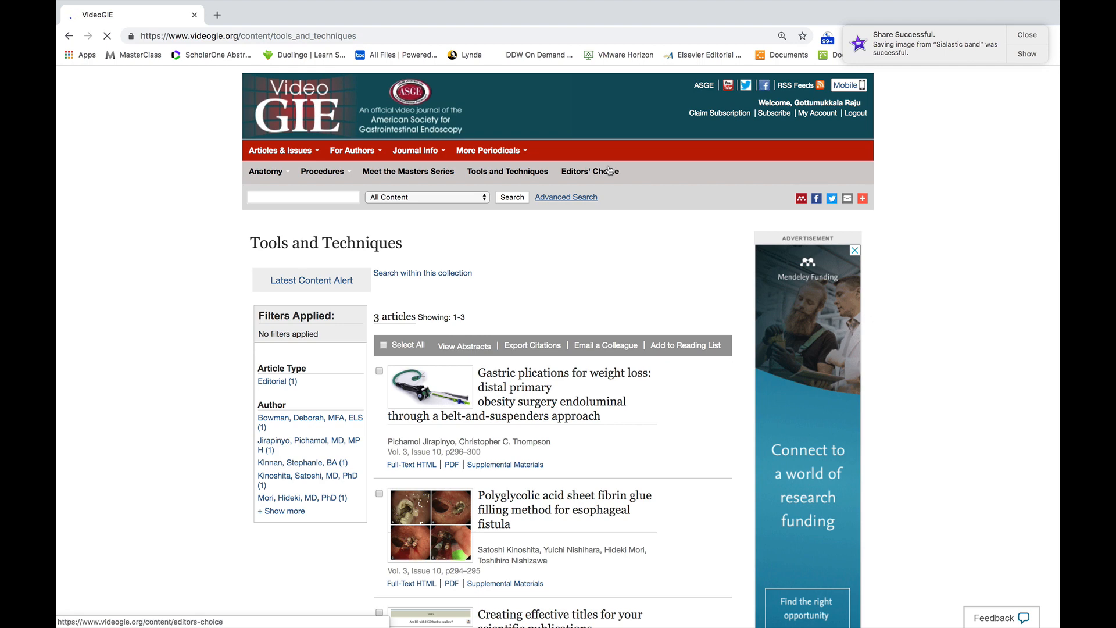
Step: Scroll through the first page of the 44-article Editors' Choice list to the bottom and back
click(589, 171)
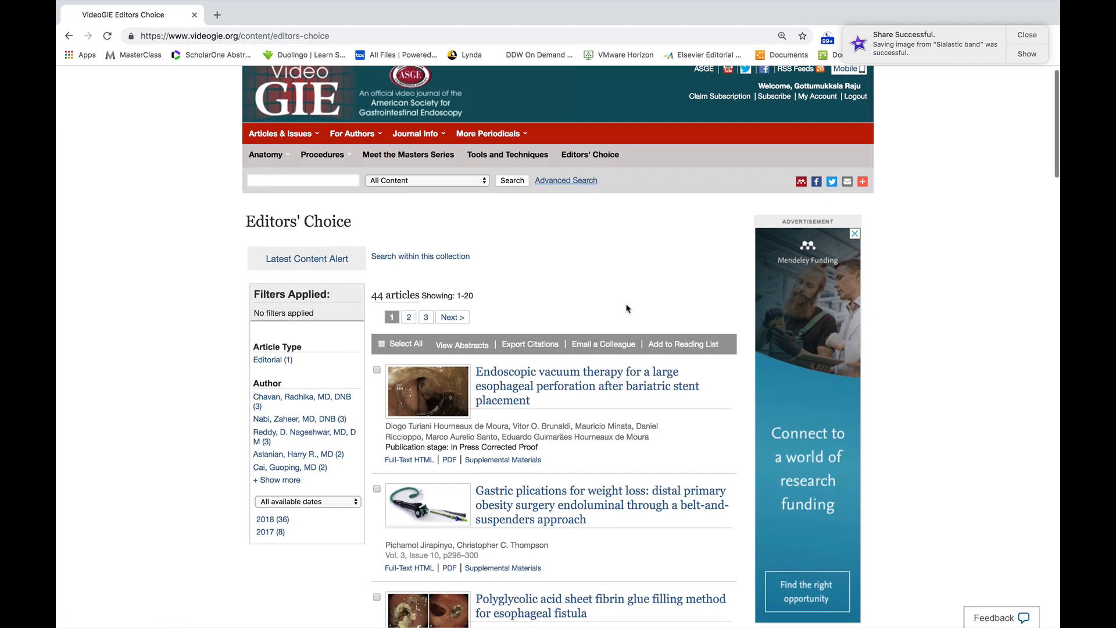
scroll(down, 3)
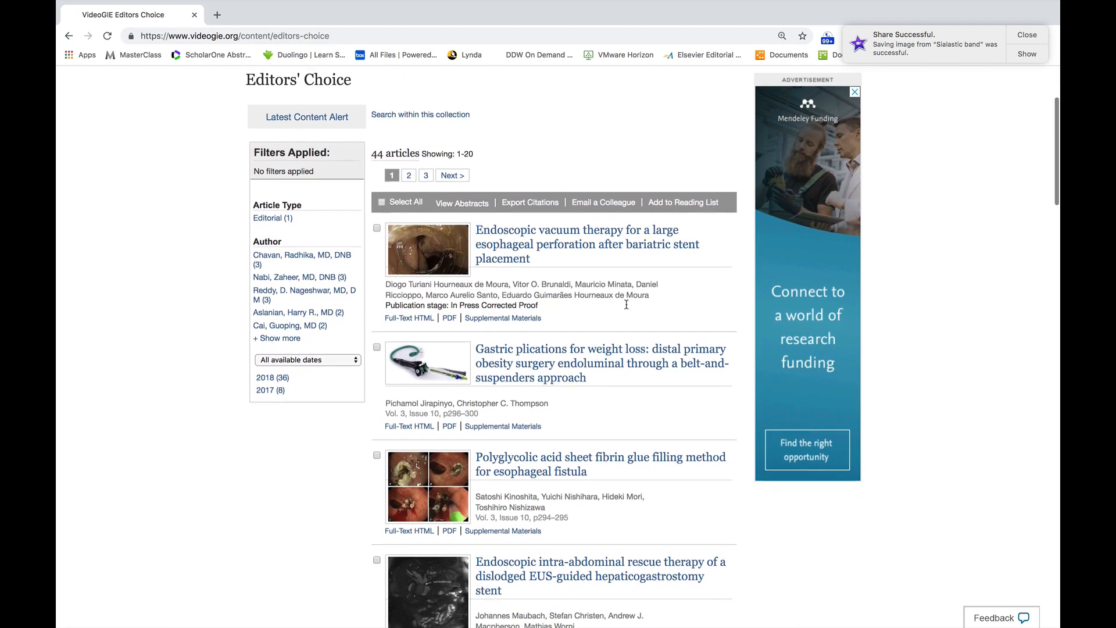
scroll(down, 3)
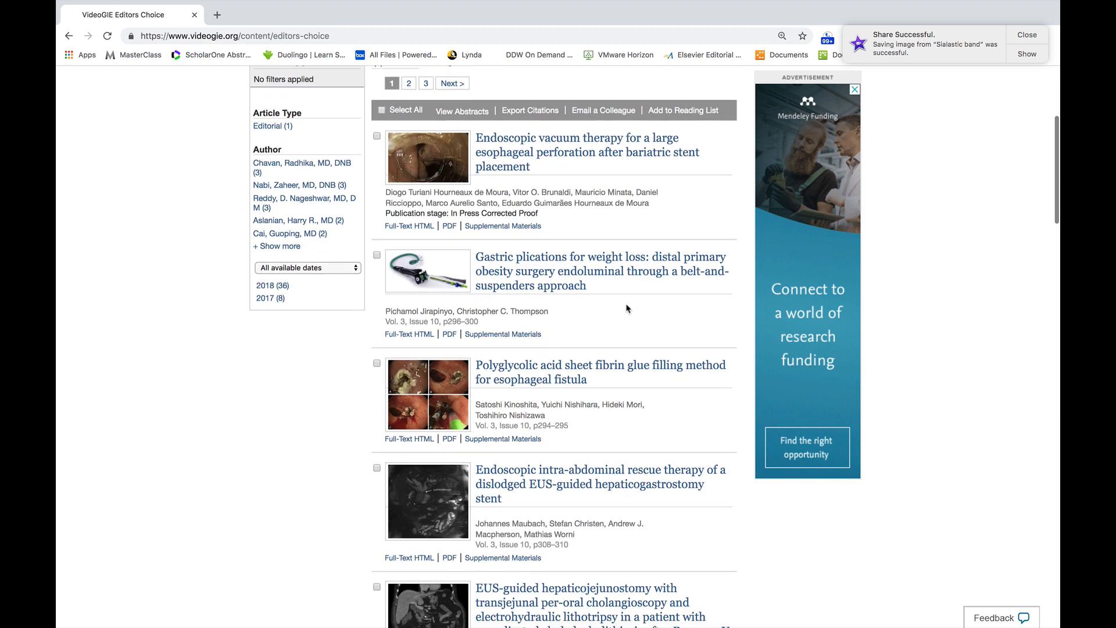
scroll(down, 3)
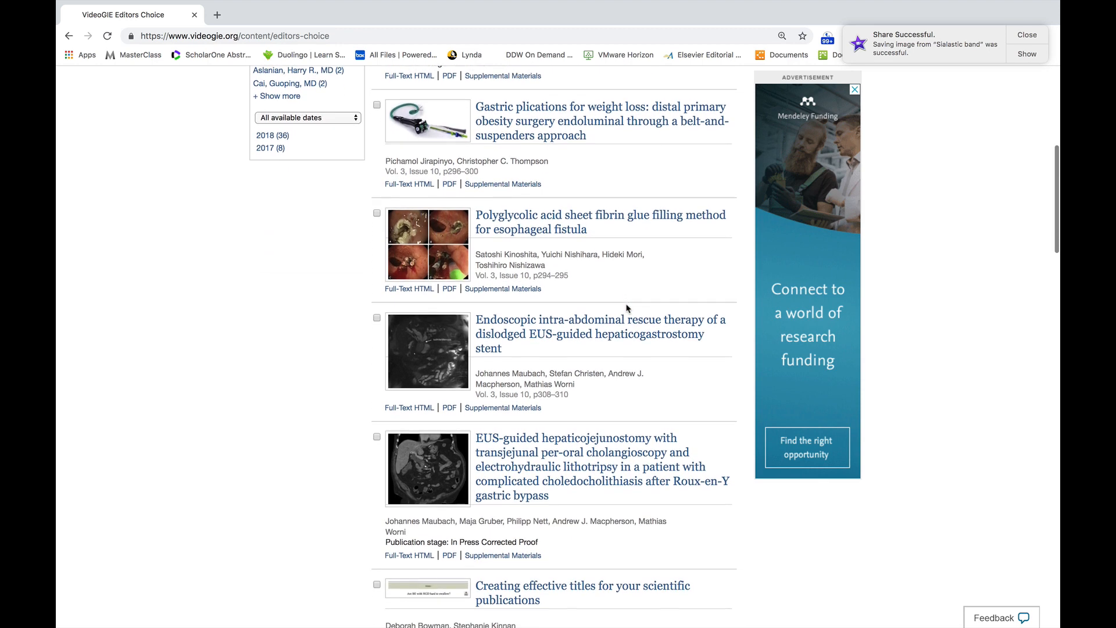
scroll(down, 3)
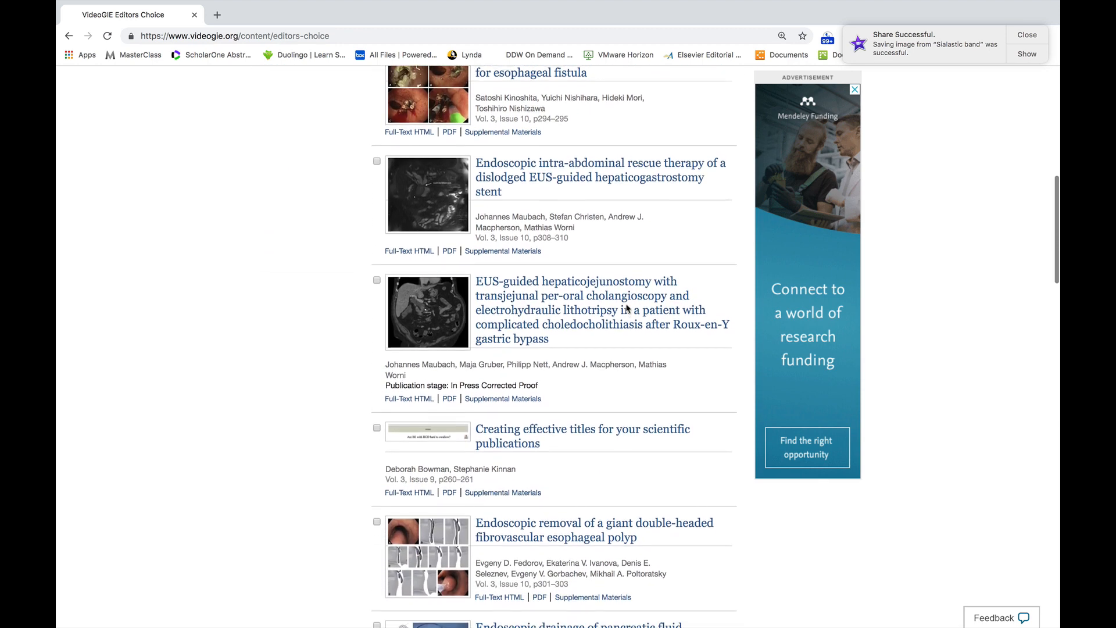
scroll(down, 3)
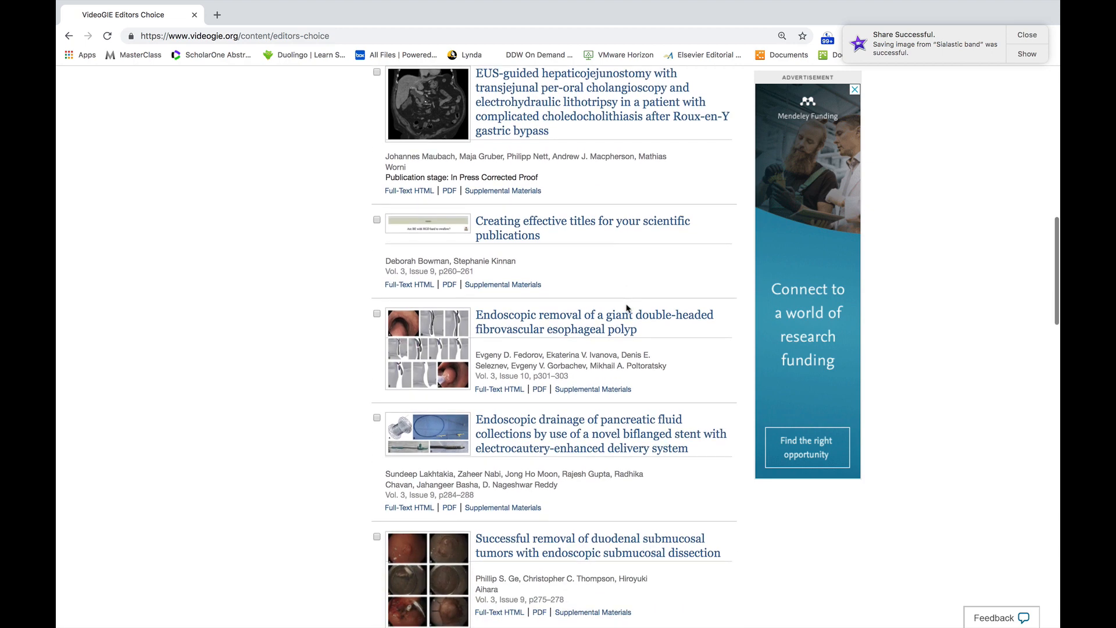
scroll(down, 3)
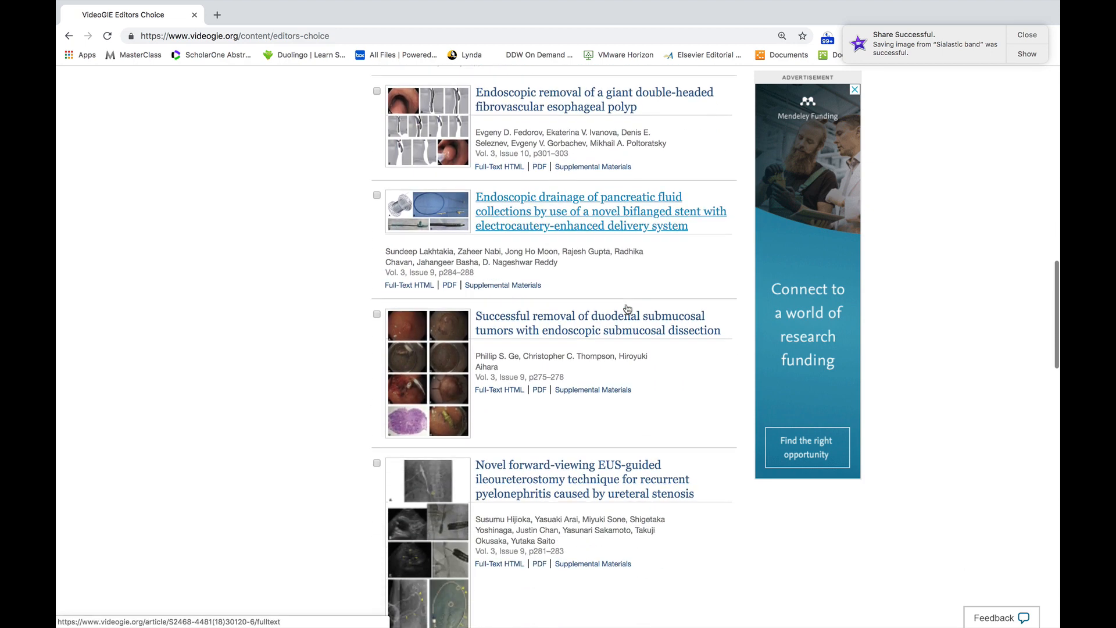
scroll(down, 3)
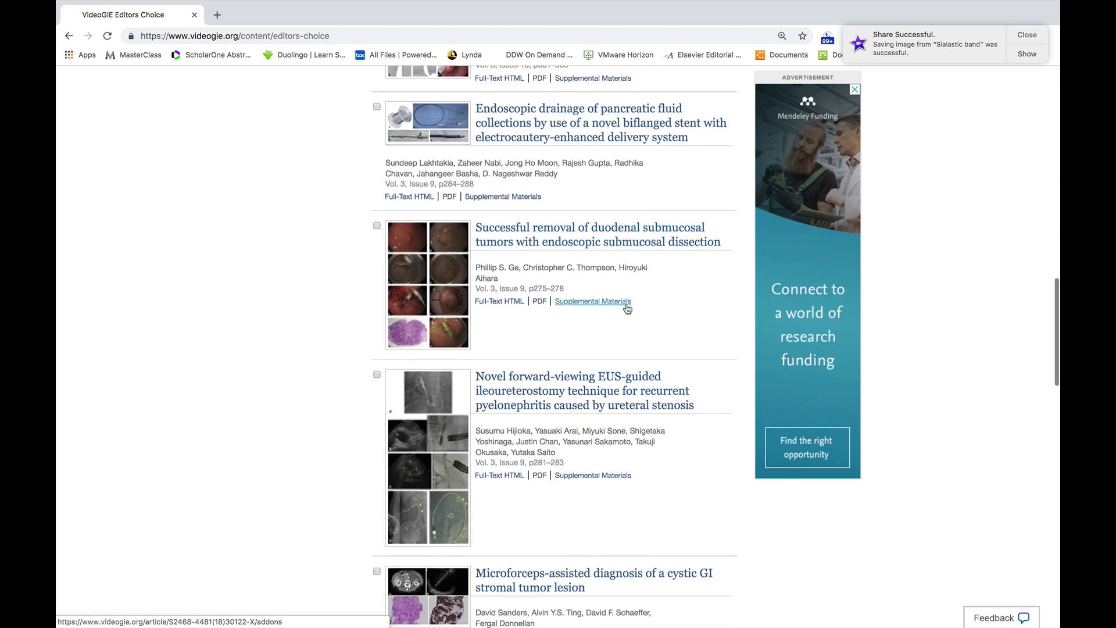
scroll(down, 3)
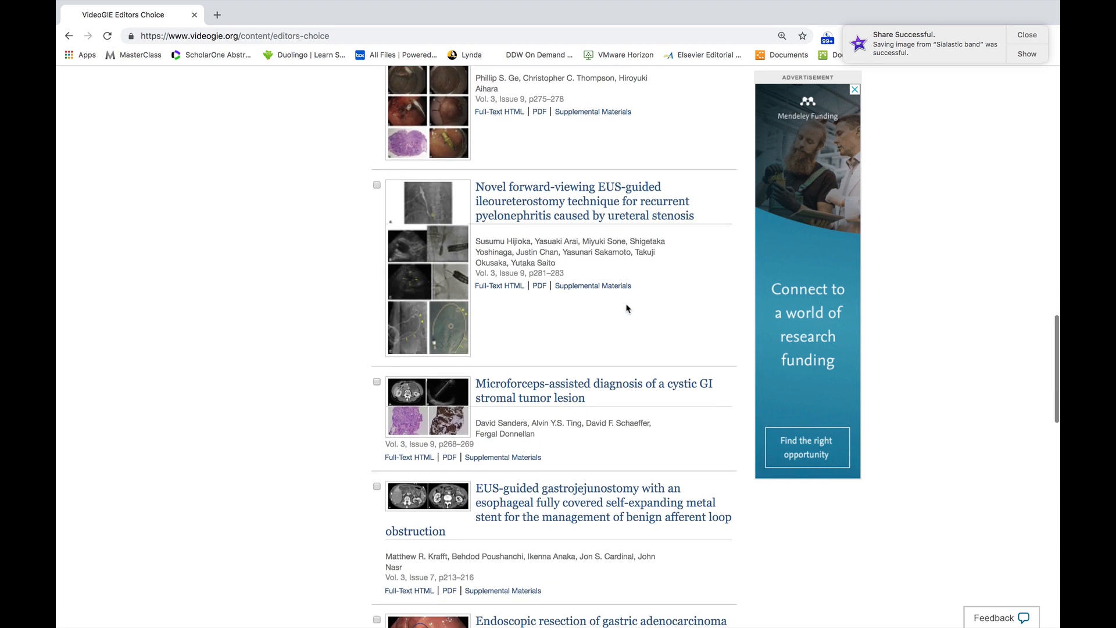
scroll(down, 3)
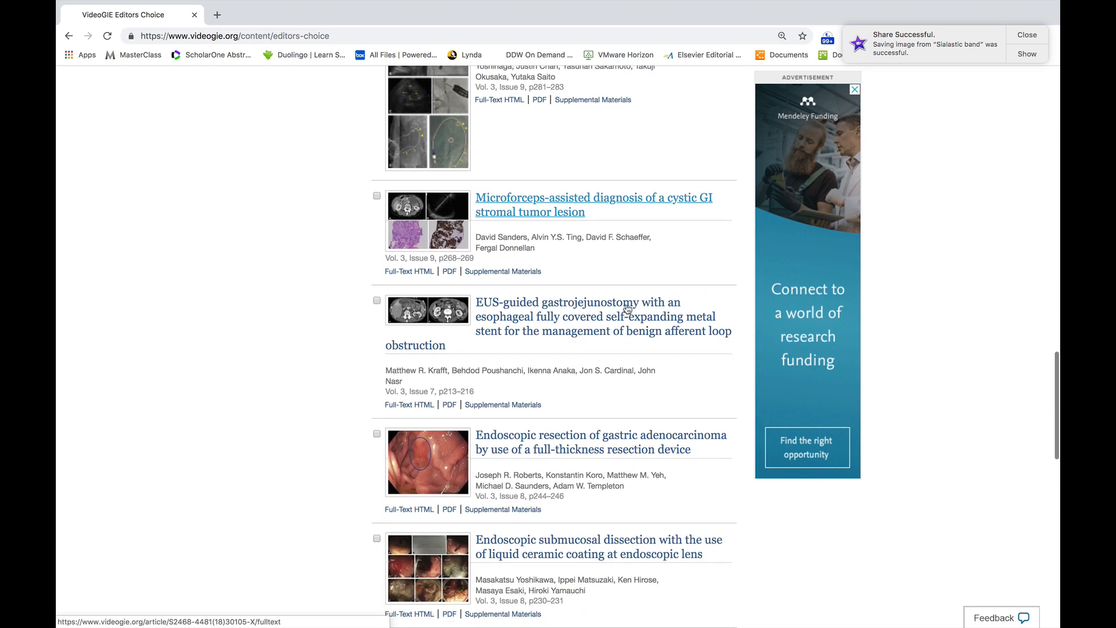
scroll(down, 3)
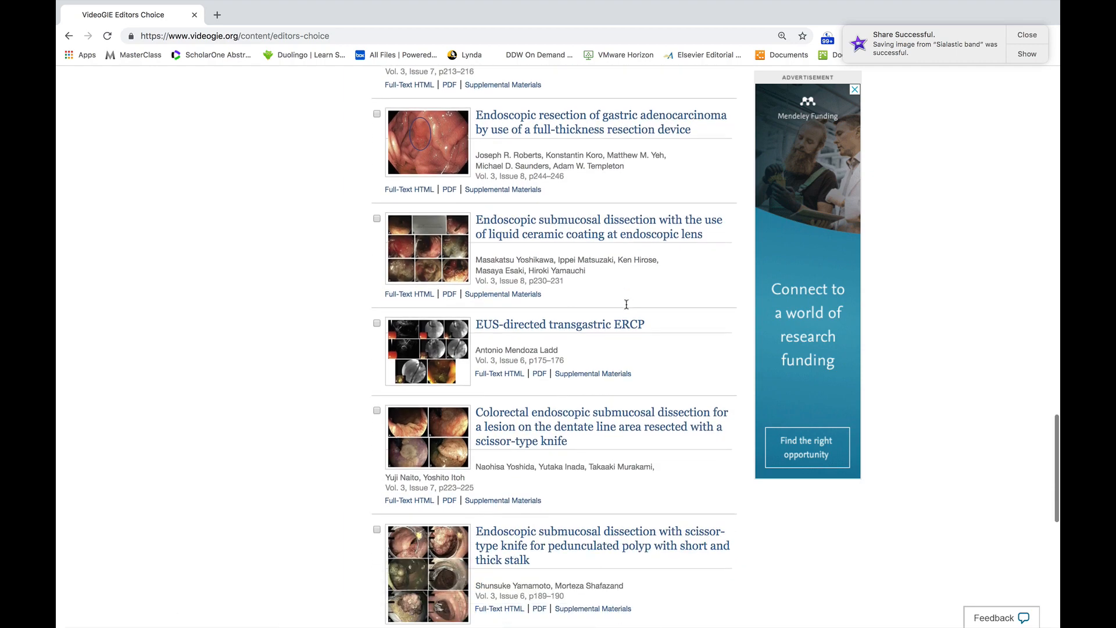
scroll(down, 3)
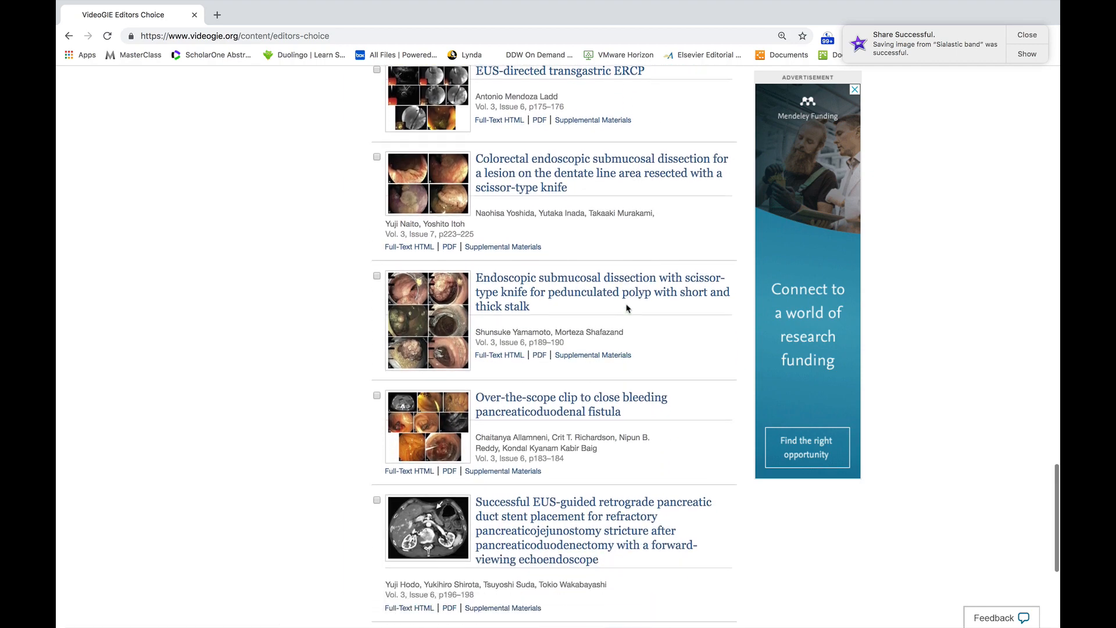
scroll(down, 3)
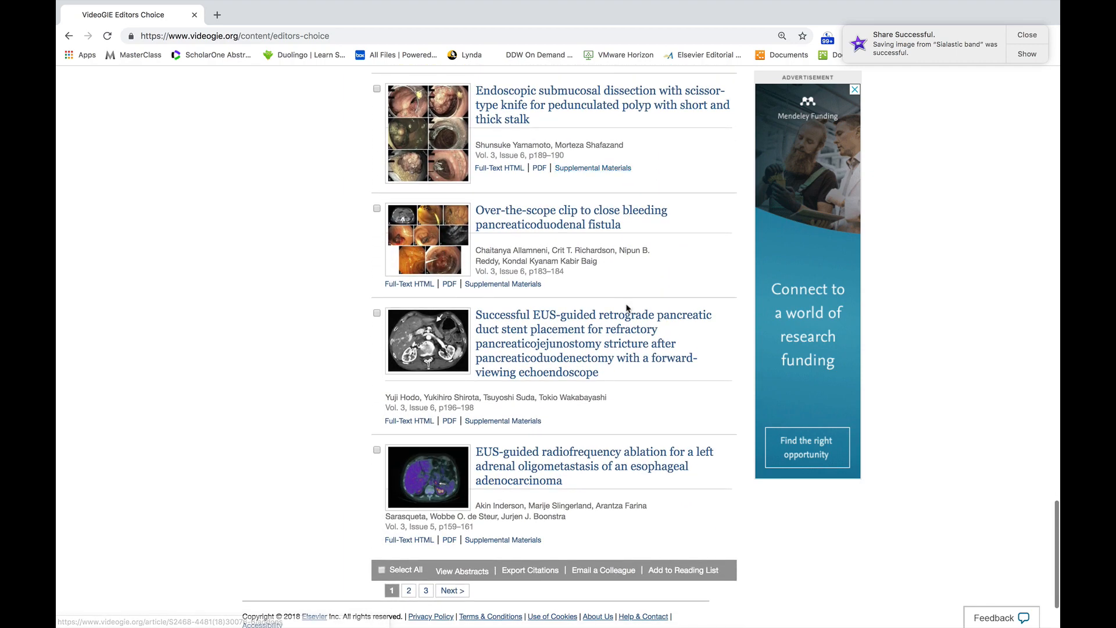
scroll(up, 3)
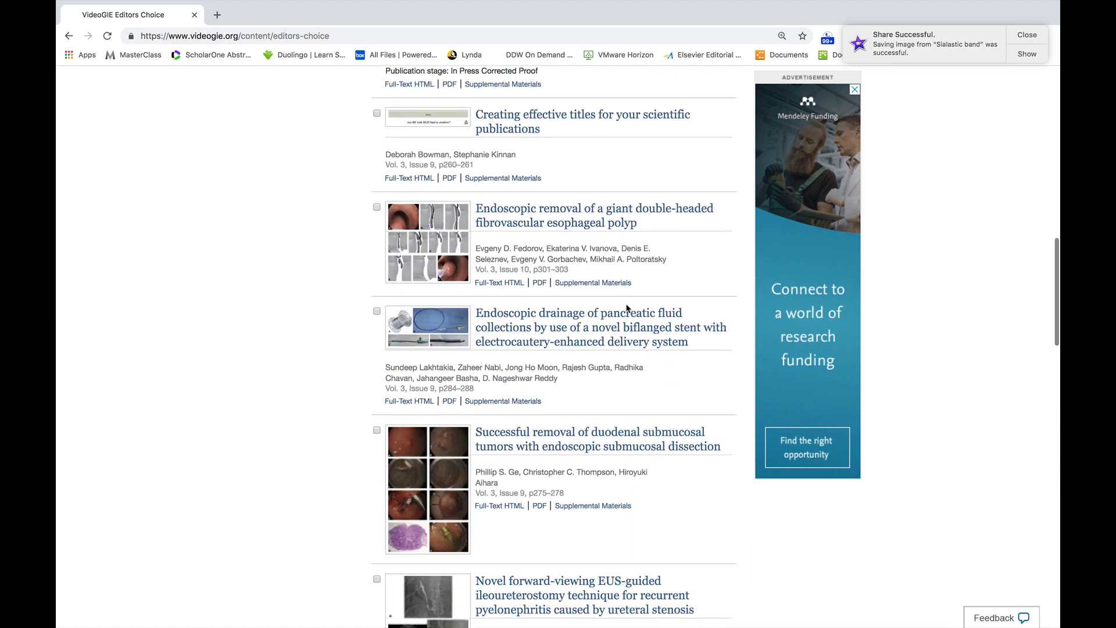
scroll(up, 3)
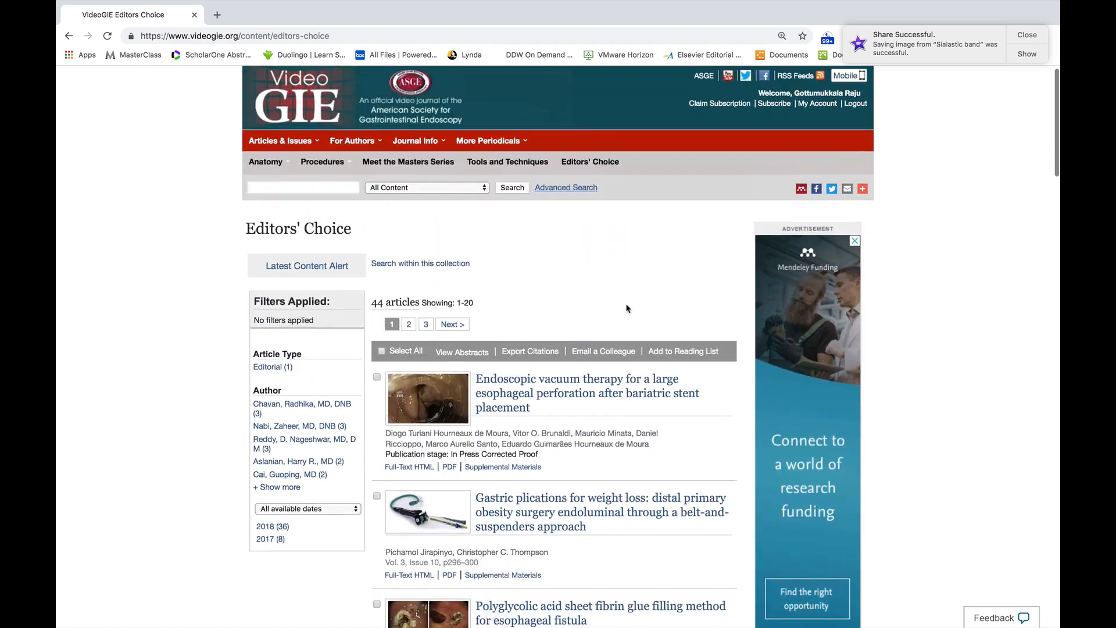
scroll(down, 3)
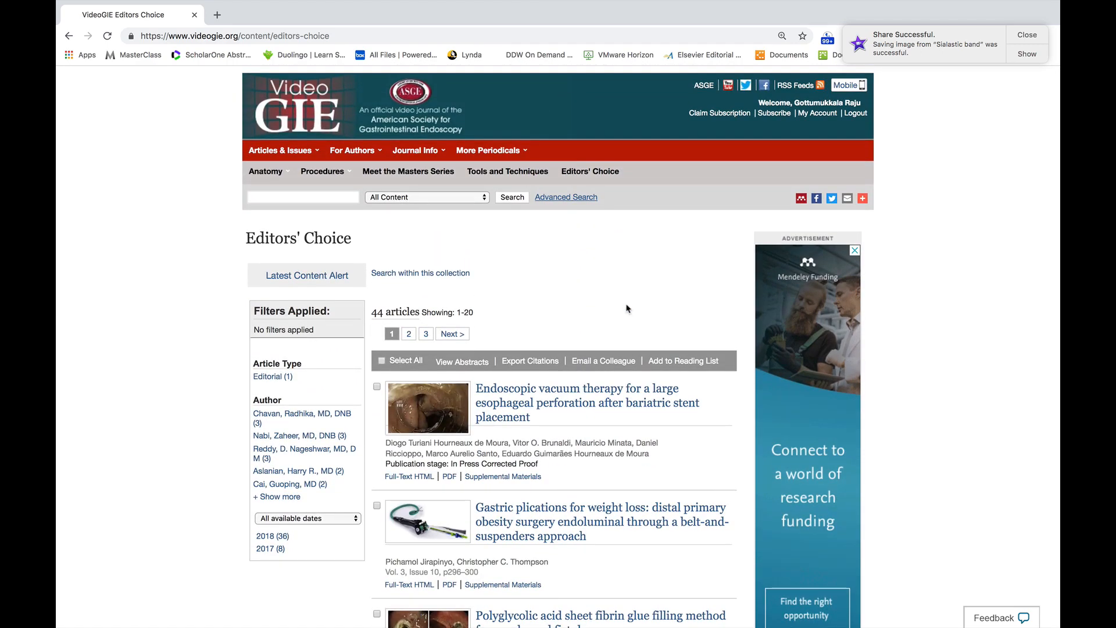